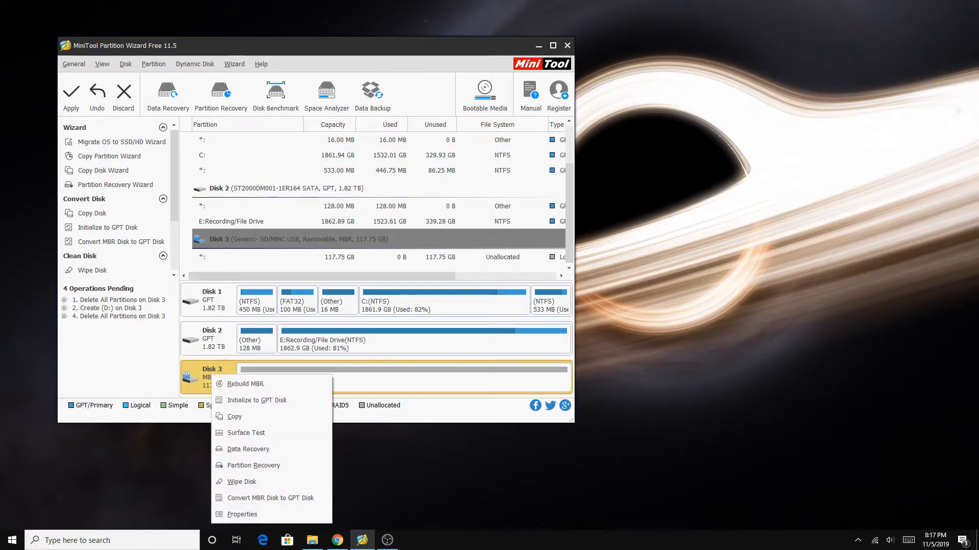
{"action": "mouse_move", "coordinate": [234, 416]}
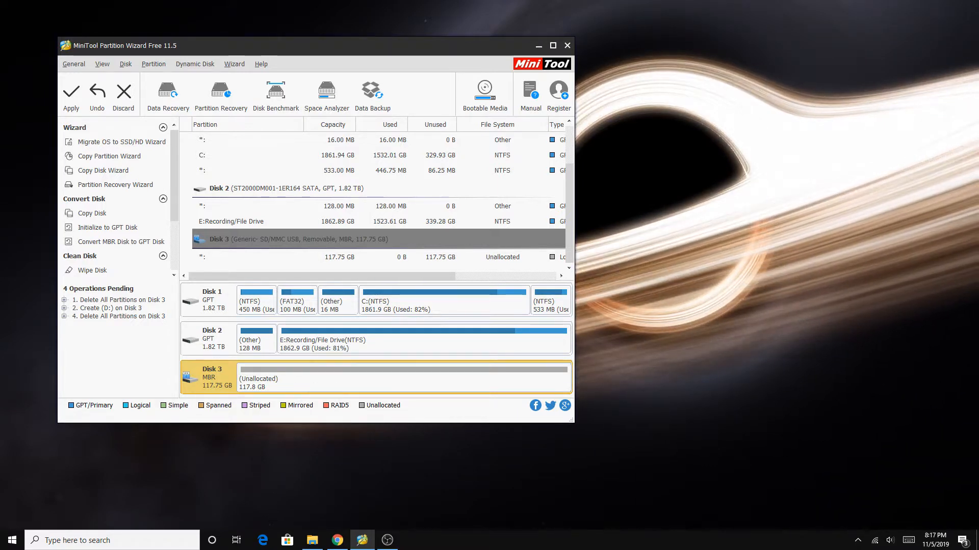
Create an exFAT partition labelled 'switch' in the SD card's free space, shrunk to leave 30 GB unallocated
{"action": "right_click", "coordinate": [402, 377]}
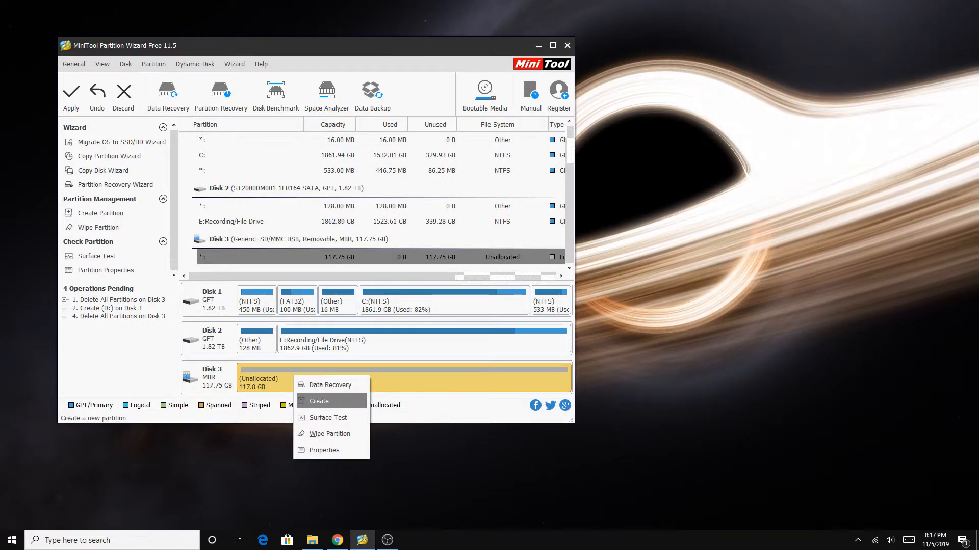
{"action": "left_click", "coordinate": [319, 401]}
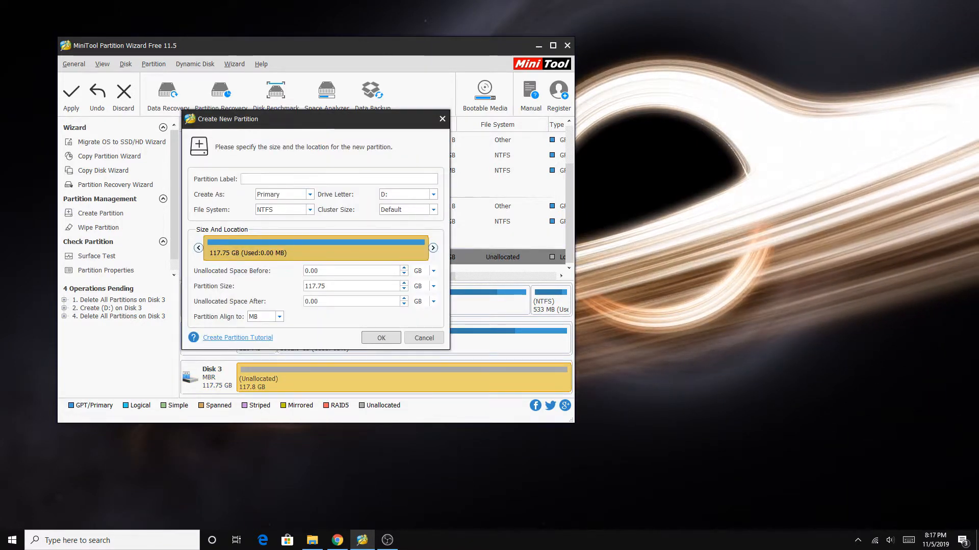
{"action": "left_click", "coordinate": [310, 209]}
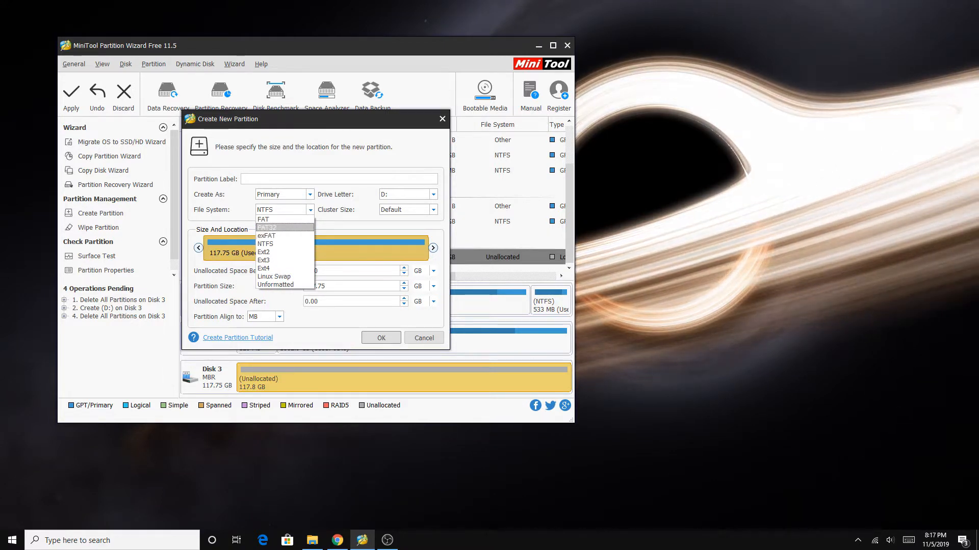
{"action": "left_click", "coordinate": [266, 236]}
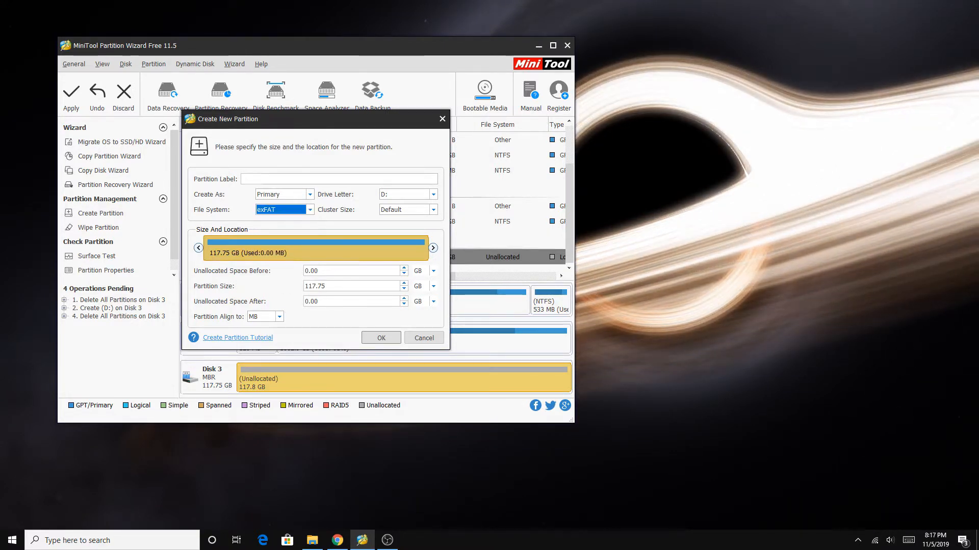
{"action": "type", "text": "switch"}
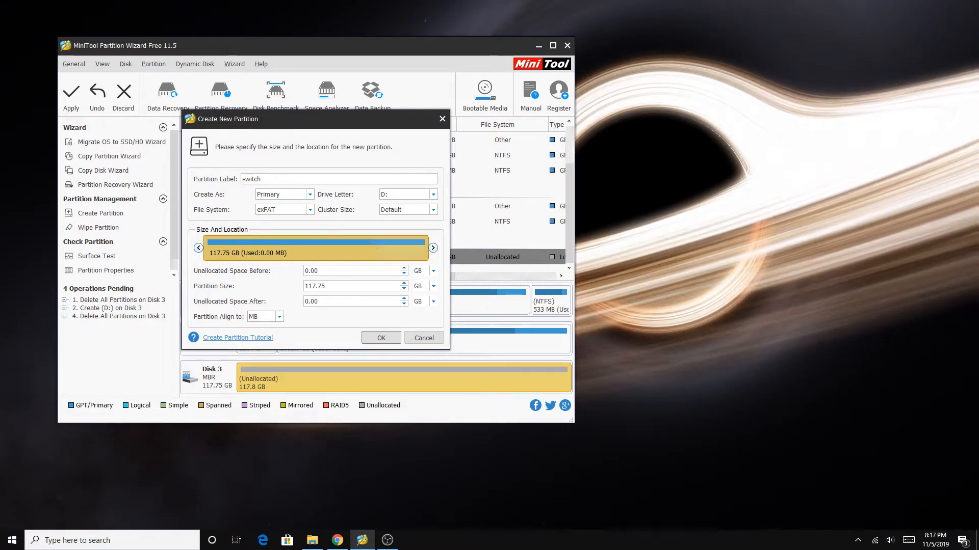
{"action": "left_click_drag", "start_coordinate": [424, 243], "coordinate": [374, 243]}
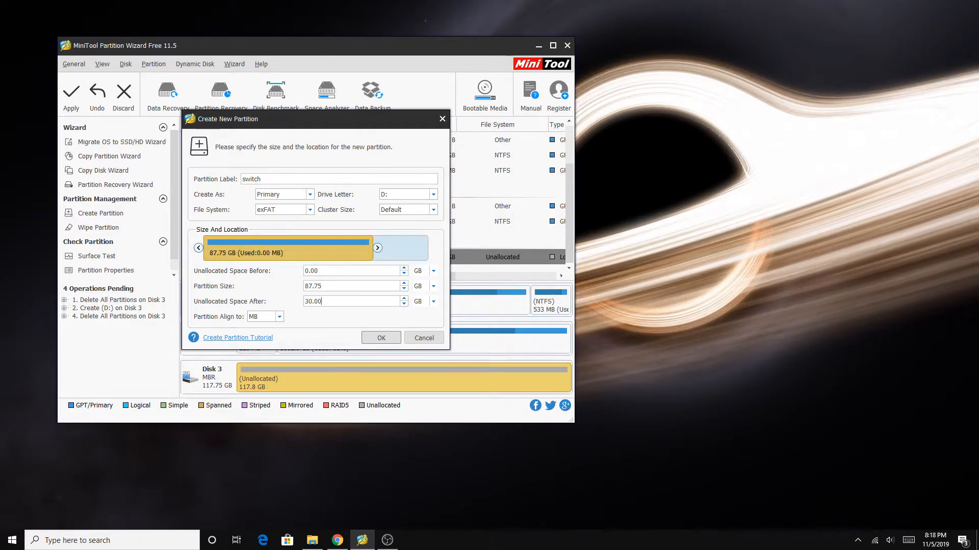
{"action": "left_click", "coordinate": [380, 338]}
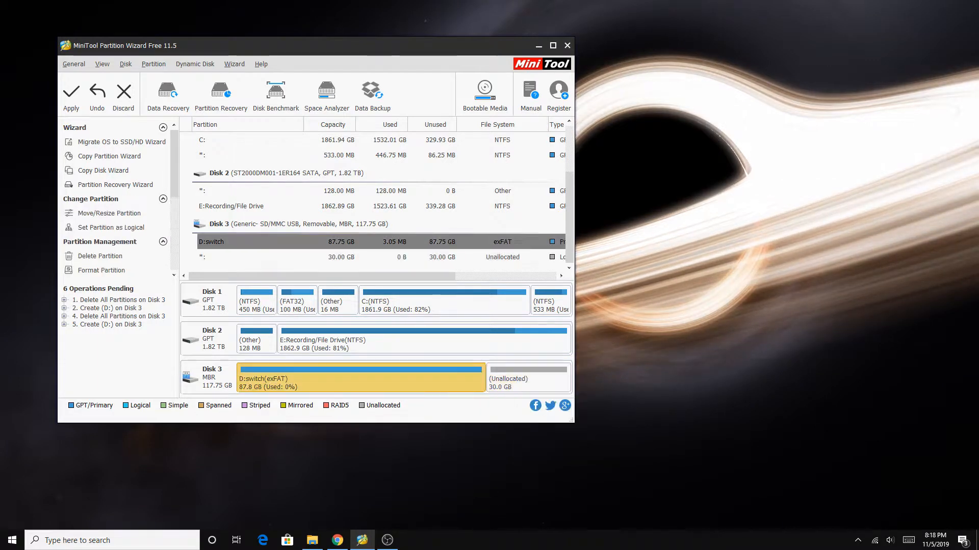
{"action": "mouse_move", "coordinate": [72, 95]}
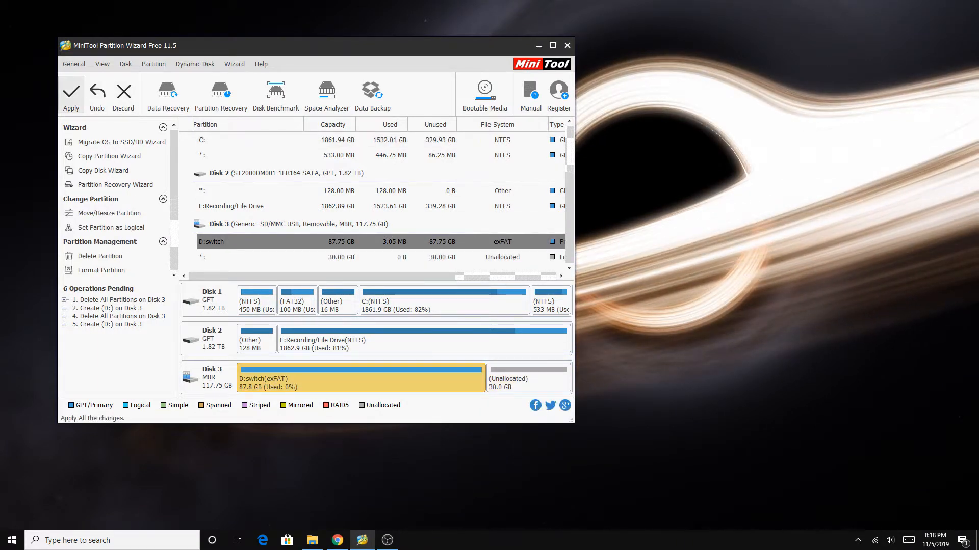
Apply the pending operations so the 87.75 GB exFAT switch partition is written to the SD card
{"action": "left_click", "coordinate": [71, 93]}
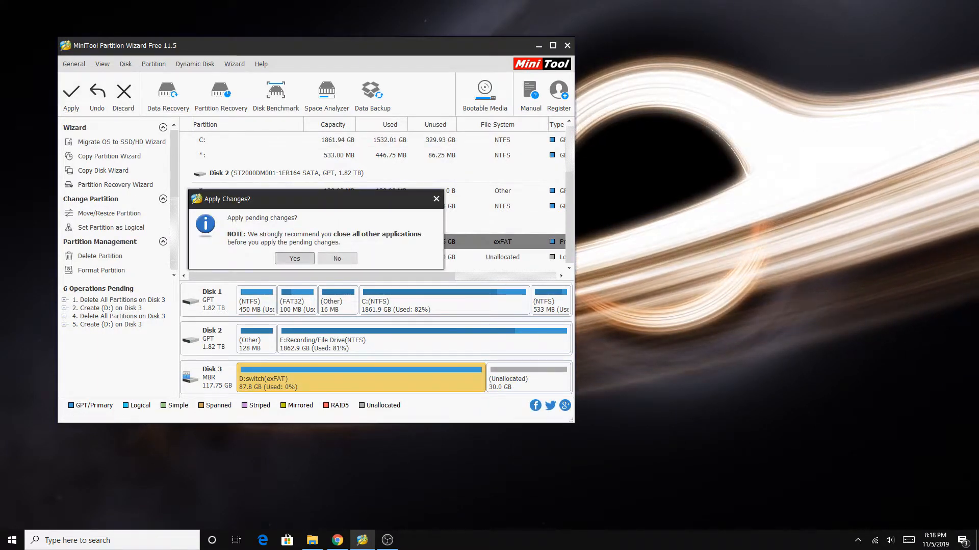
{"action": "left_click", "coordinate": [293, 258]}
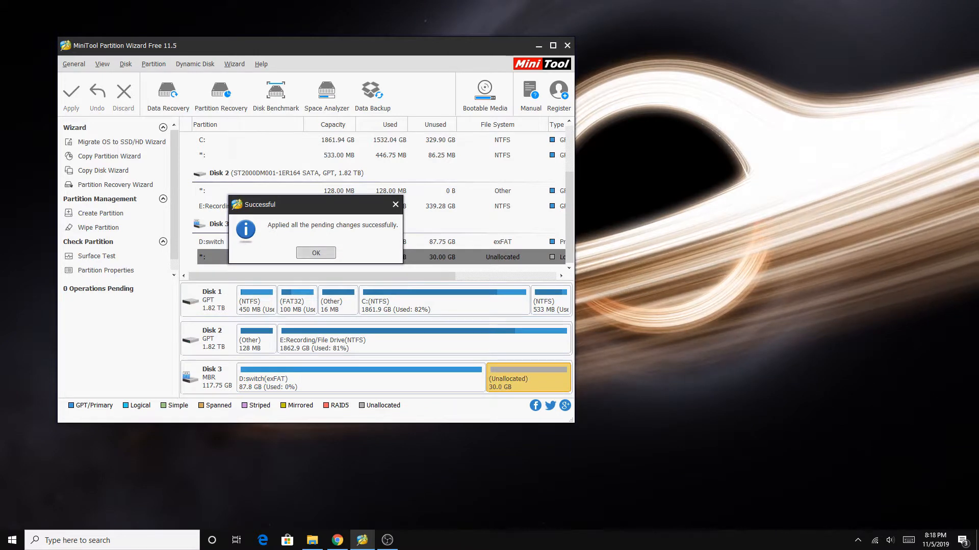
{"action": "left_click", "coordinate": [315, 253]}
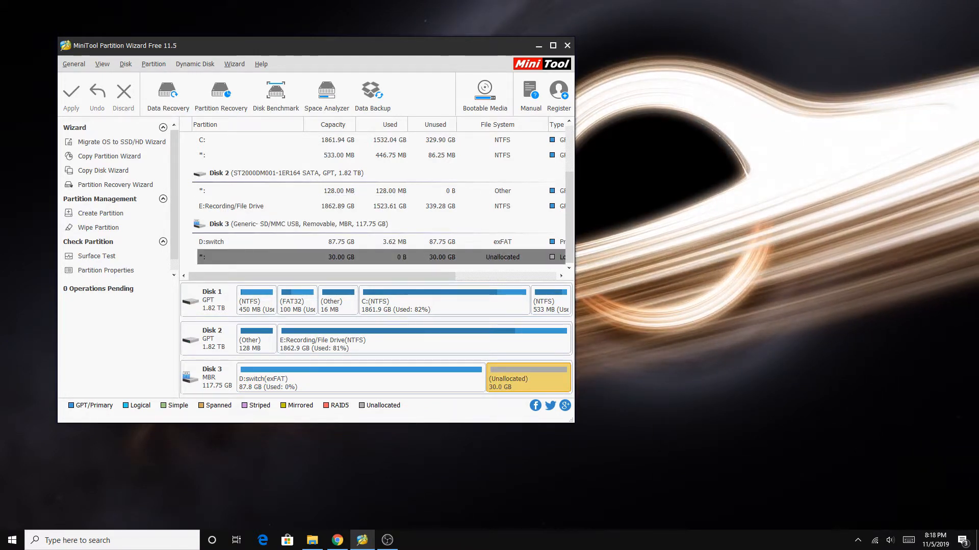
Create a 30 GB FAT32 partition labelled 'EmuNAND' in the remaining unallocated space, accepting the removable-disk warning
{"action": "right_click", "coordinate": [527, 378]}
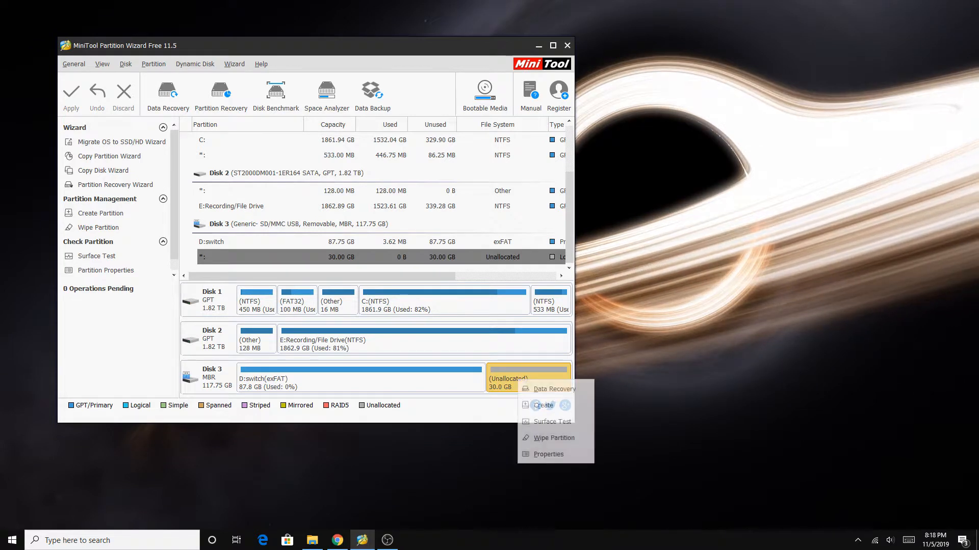
{"action": "left_click", "coordinate": [542, 405]}
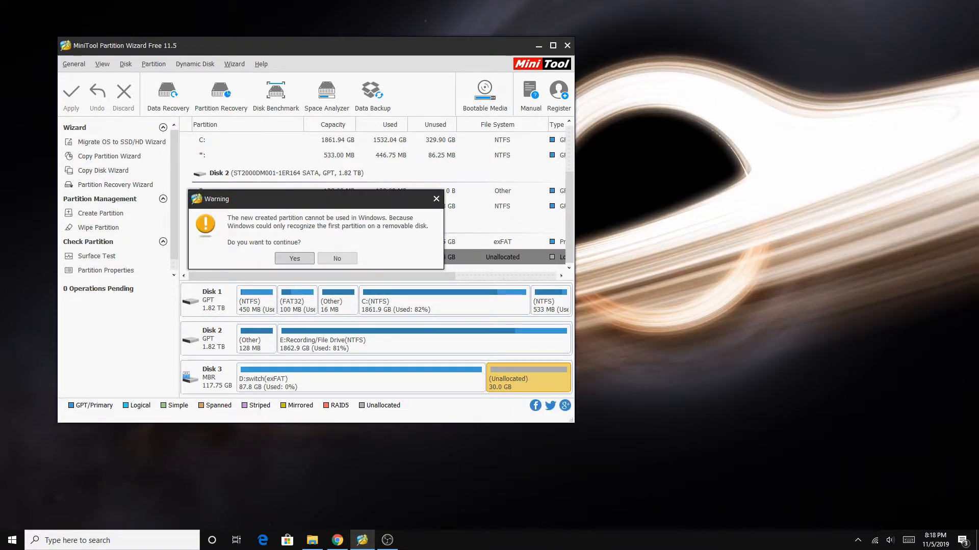
{"action": "left_click", "coordinate": [294, 258]}
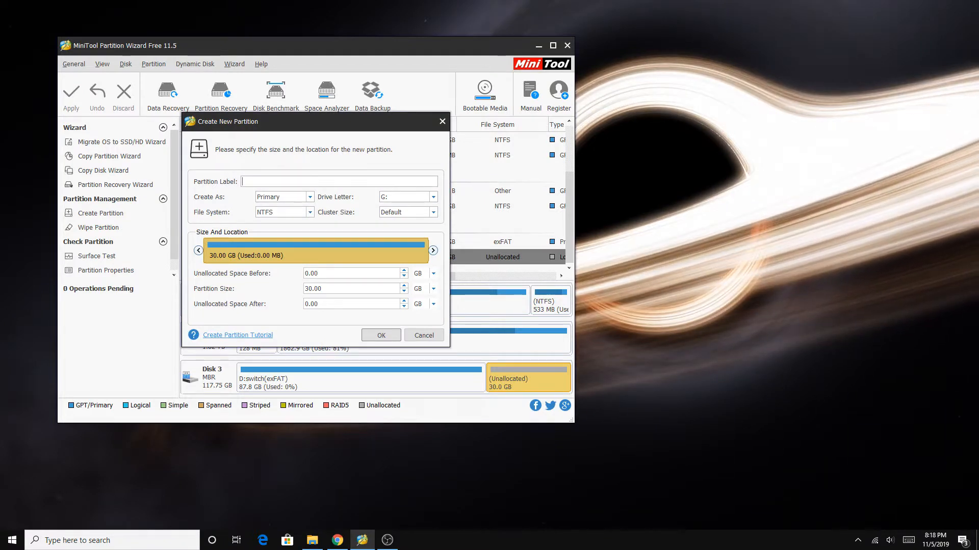
{"action": "left_click", "coordinate": [310, 212]}
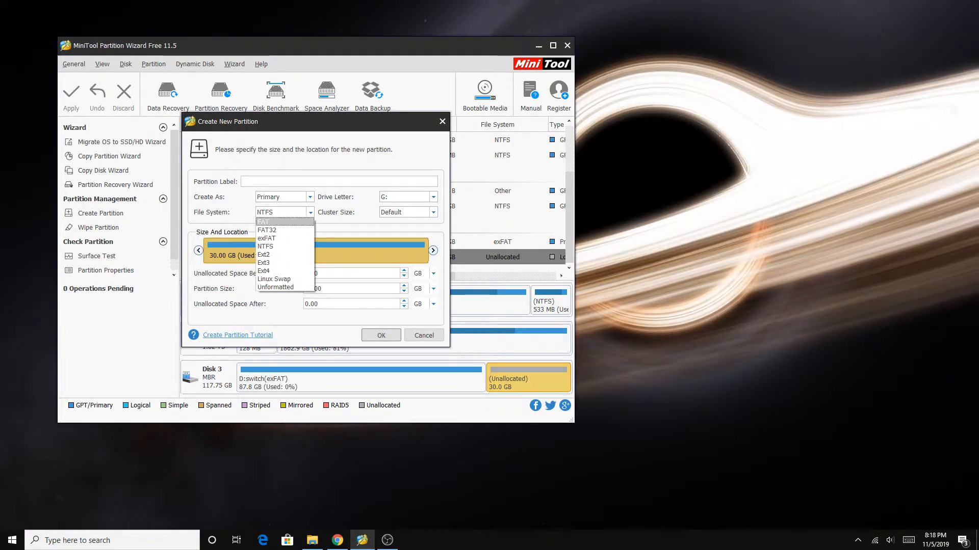
{"action": "left_click", "coordinate": [266, 230]}
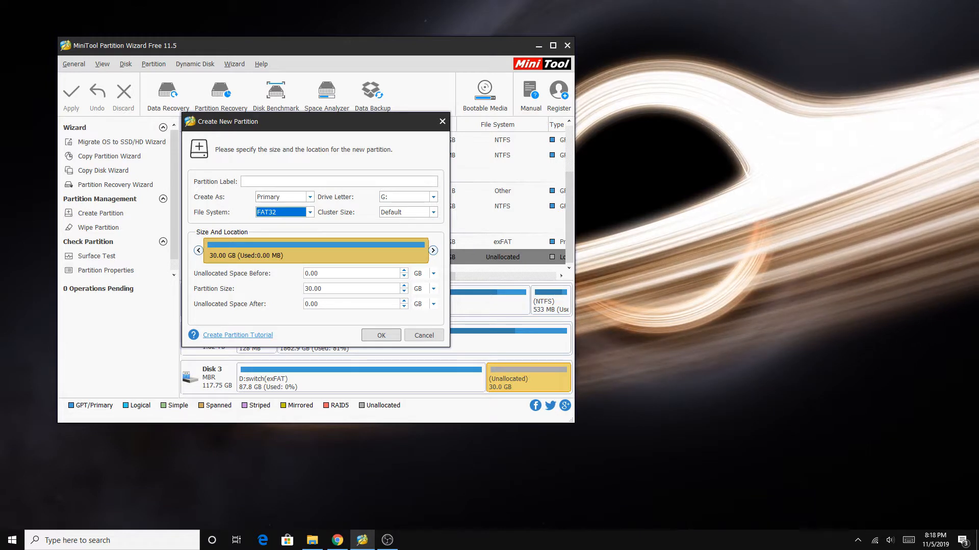
{"action": "type", "text": "EmuNAND"}
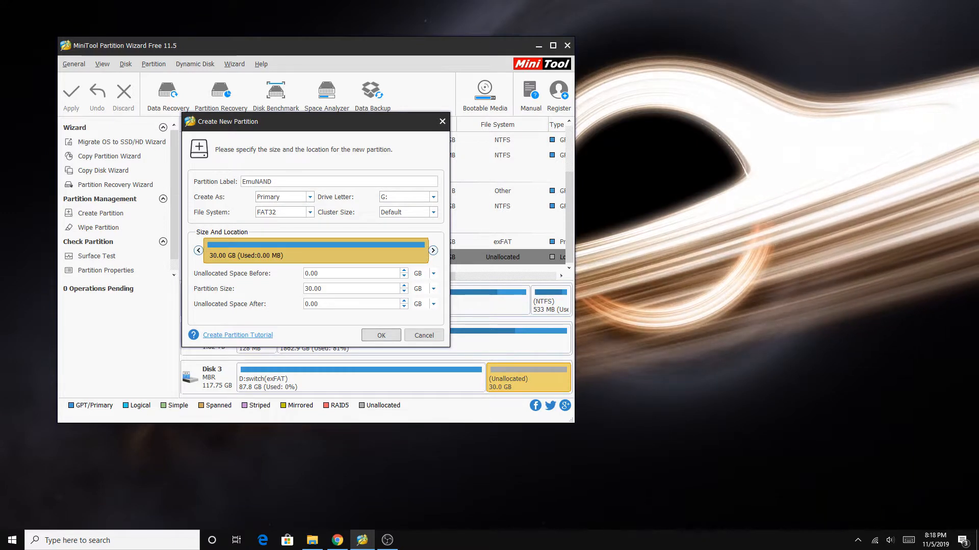
{"action": "left_click", "coordinate": [380, 335]}
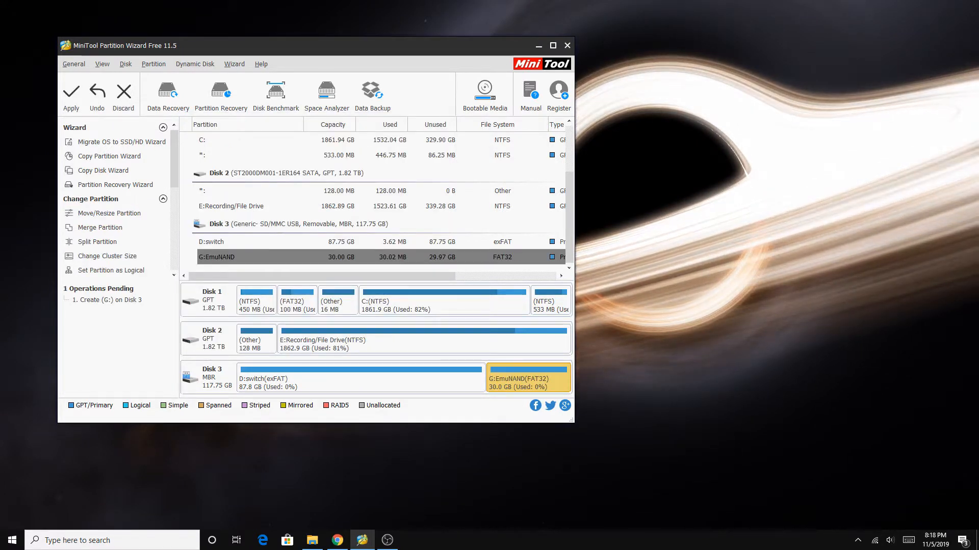
Apply the EmuNAND partition to the SD card and close MiniTool Partition Wizard
{"action": "left_click", "coordinate": [71, 94]}
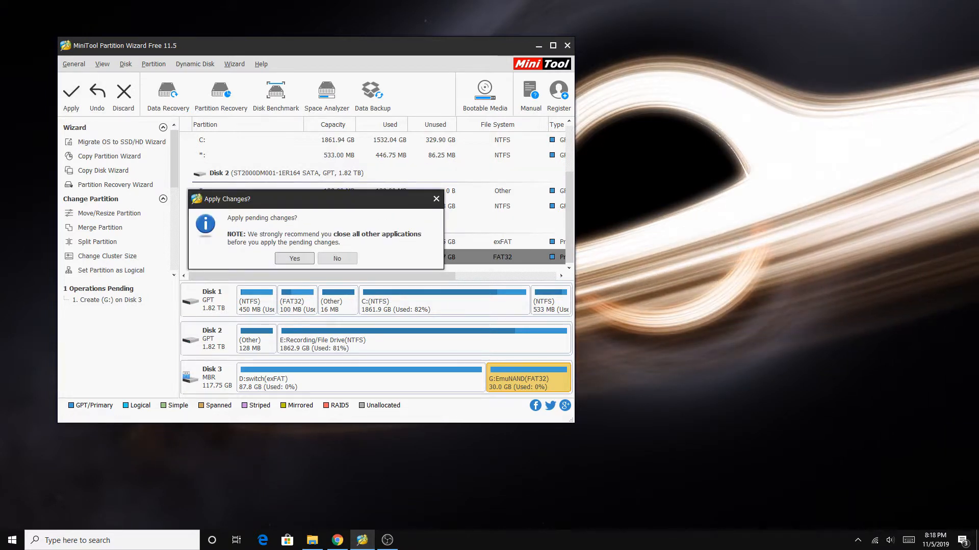
{"action": "left_click", "coordinate": [294, 258]}
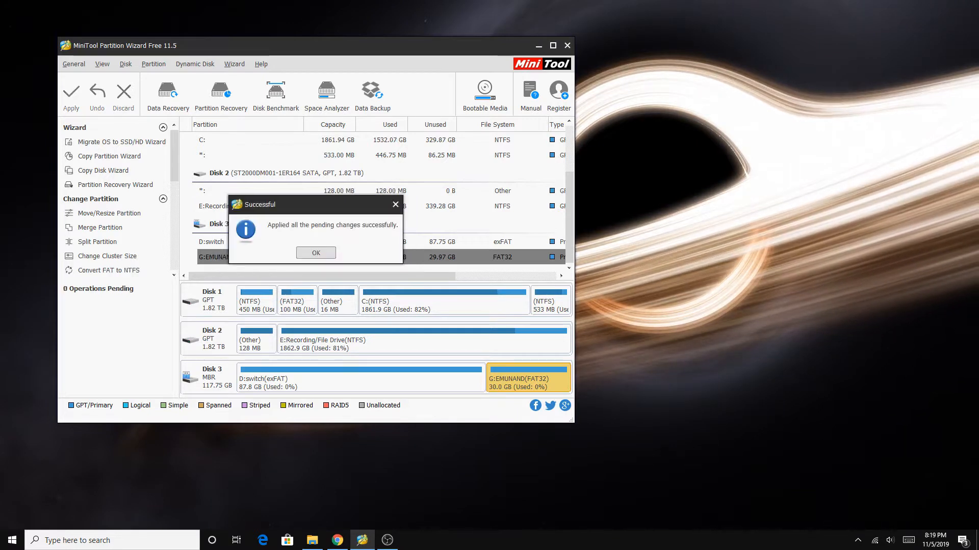
{"action": "left_click", "coordinate": [315, 253]}
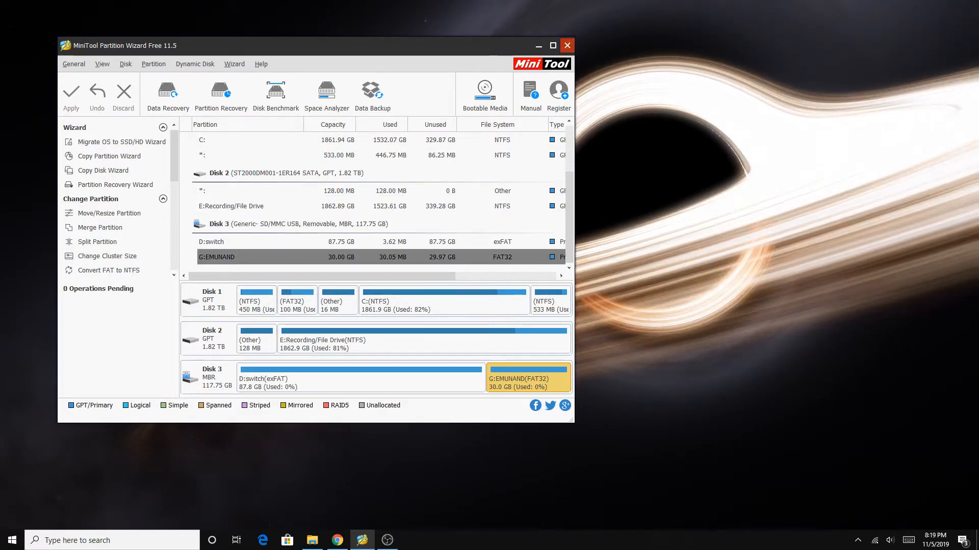
{"action": "left_click", "coordinate": [565, 45]}
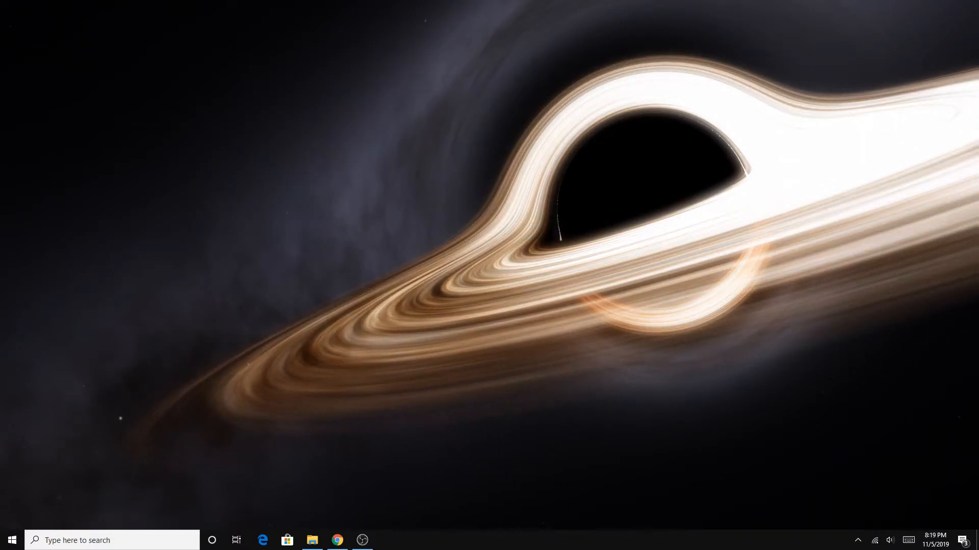
{"action": "left_click", "coordinate": [336, 540]}
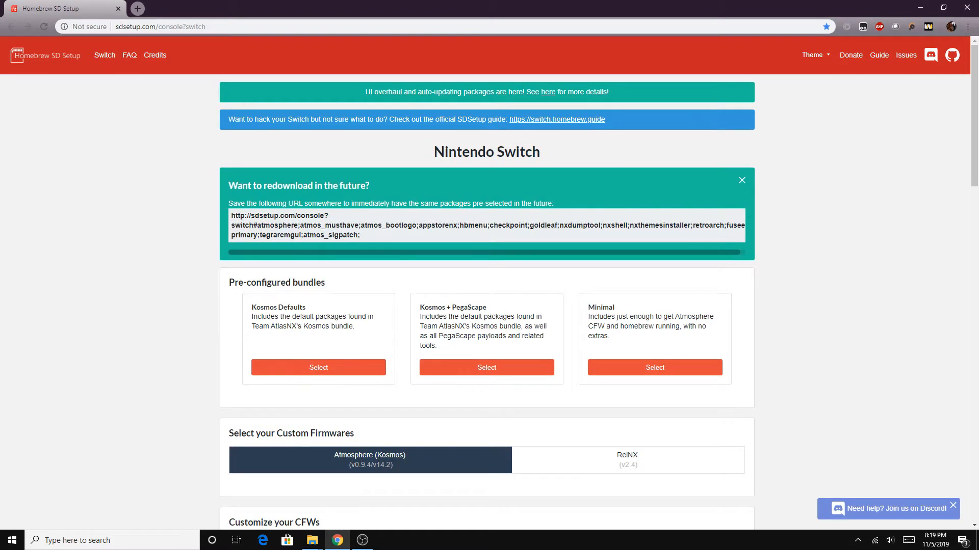
Review the Atmosphere, homebrew and extras options and start downloading the package ZIP
{"action": "scroll", "scroll_direction": "down", "scroll_amount": 3}
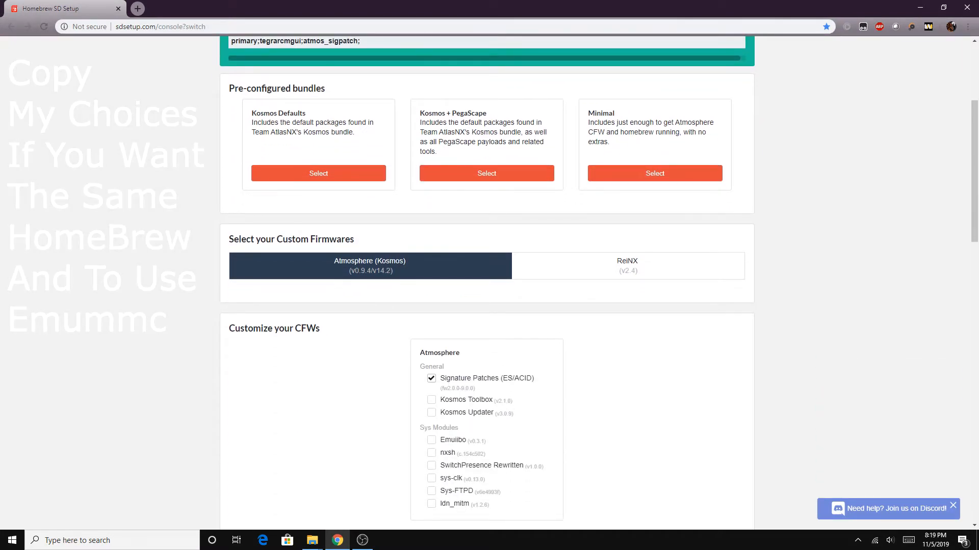
{"action": "scroll", "scroll_direction": "down", "scroll_amount": 3}
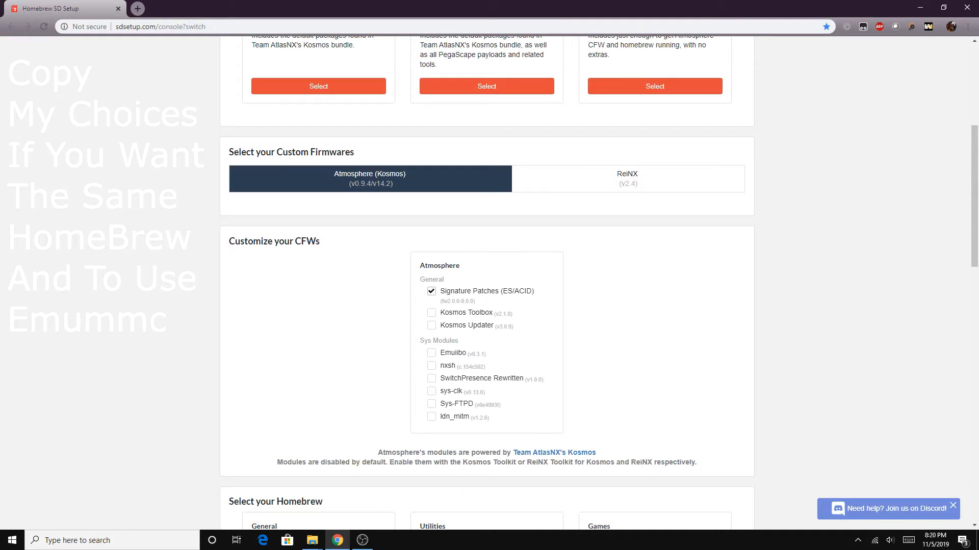
{"action": "scroll", "scroll_direction": "down", "scroll_amount": 3}
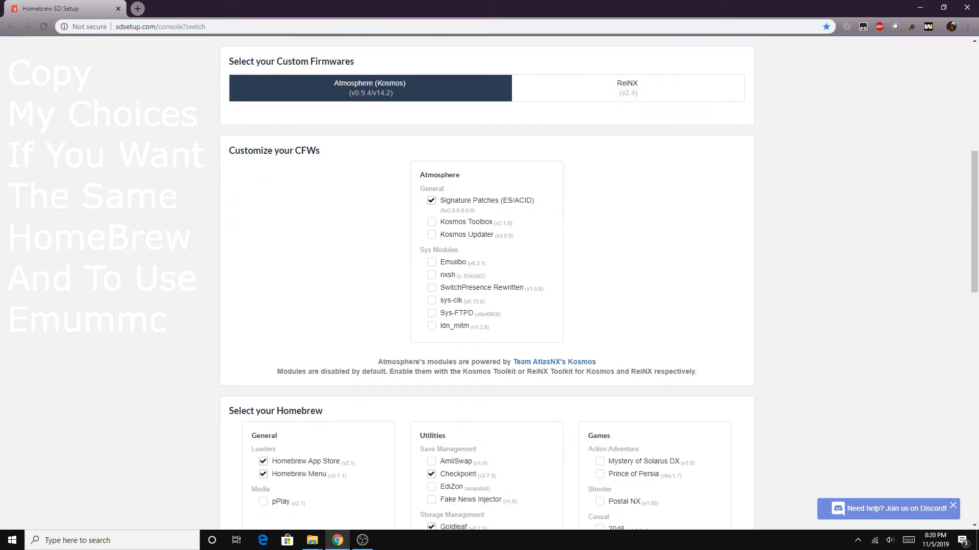
{"action": "scroll", "scroll_direction": "down", "scroll_amount": 3}
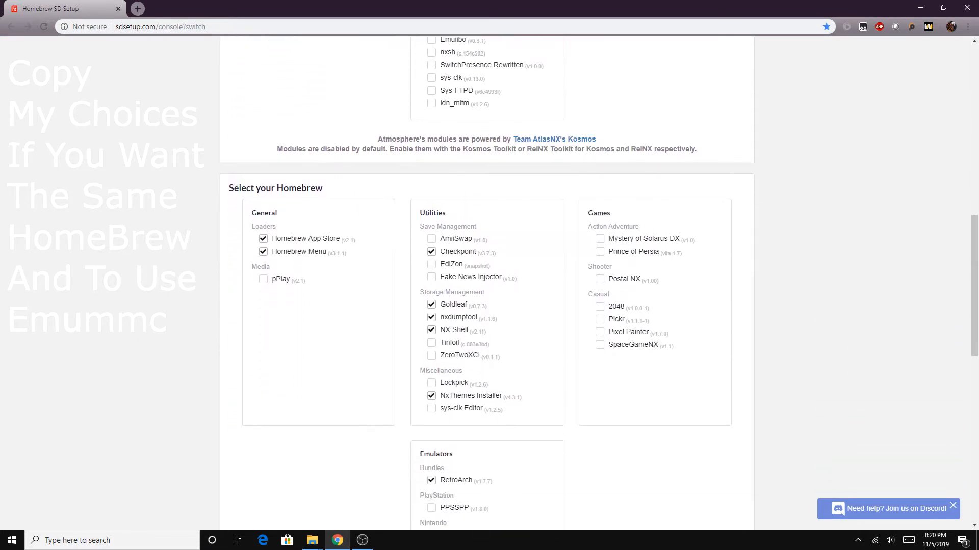
{"action": "mouse_move", "coordinate": [458, 317]}
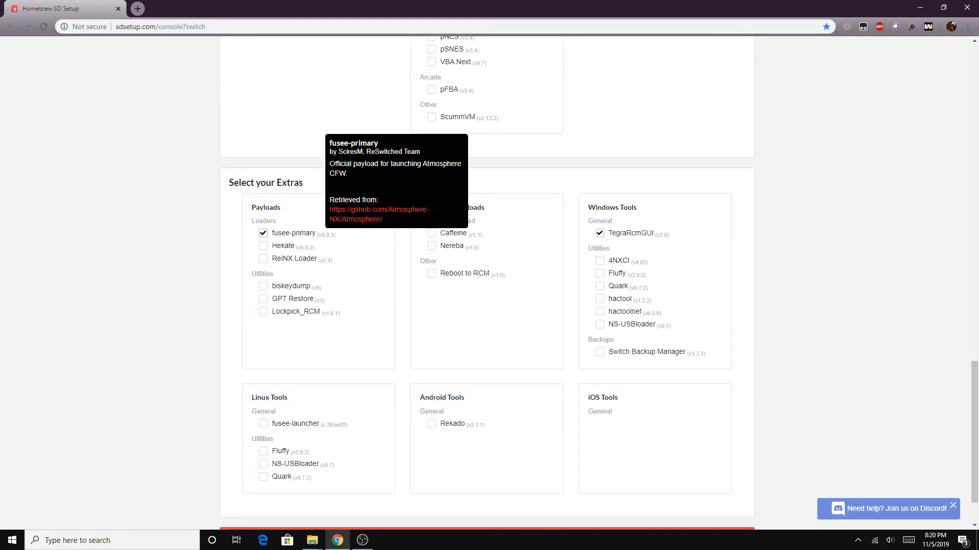
{"action": "scroll", "scroll_direction": "down", "scroll_amount": 3}
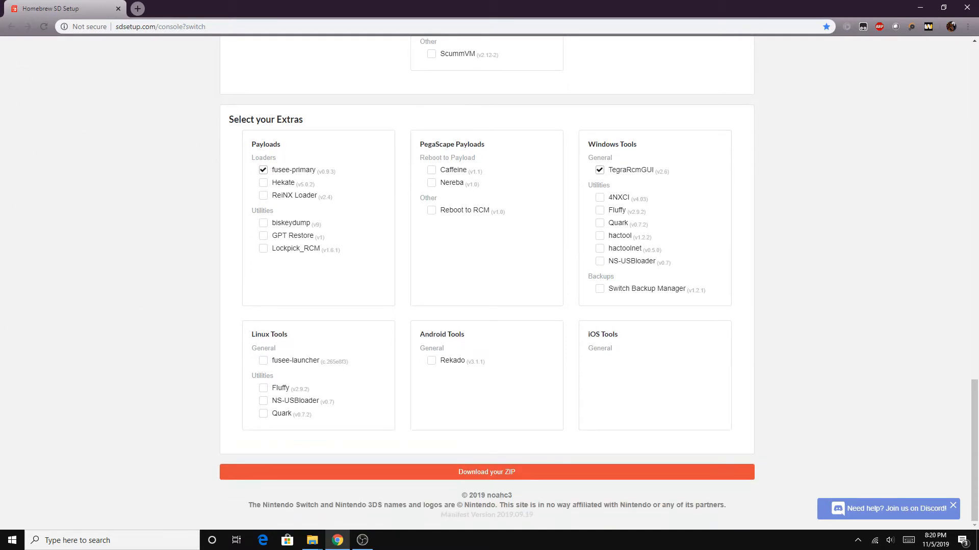
{"action": "left_click", "coordinate": [488, 472]}
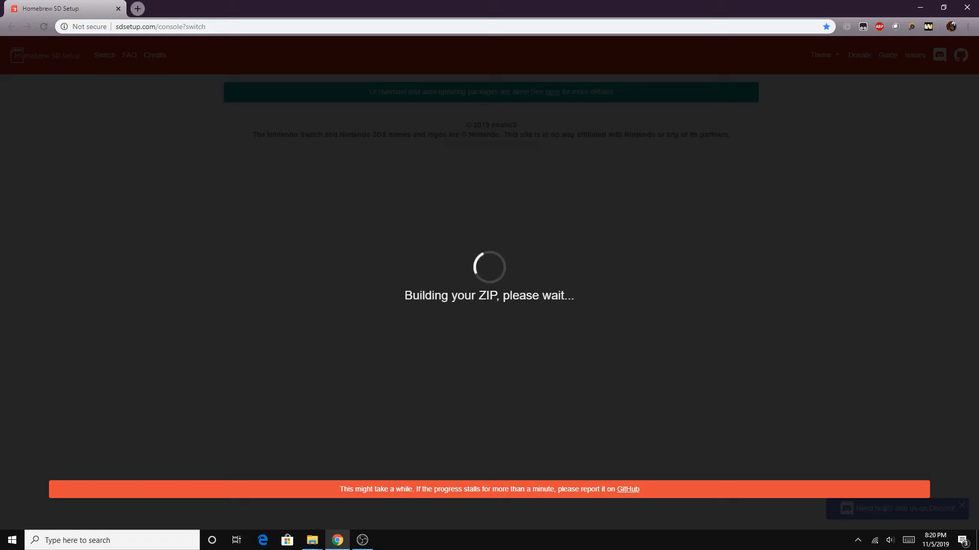
Open the downloaded SDSetup ZIP's extracted sd folder showing atmosphere, bootloader, sept, switch, hbmenu.nro and RetroArch
{"action": "left_click", "coordinate": [312, 541]}
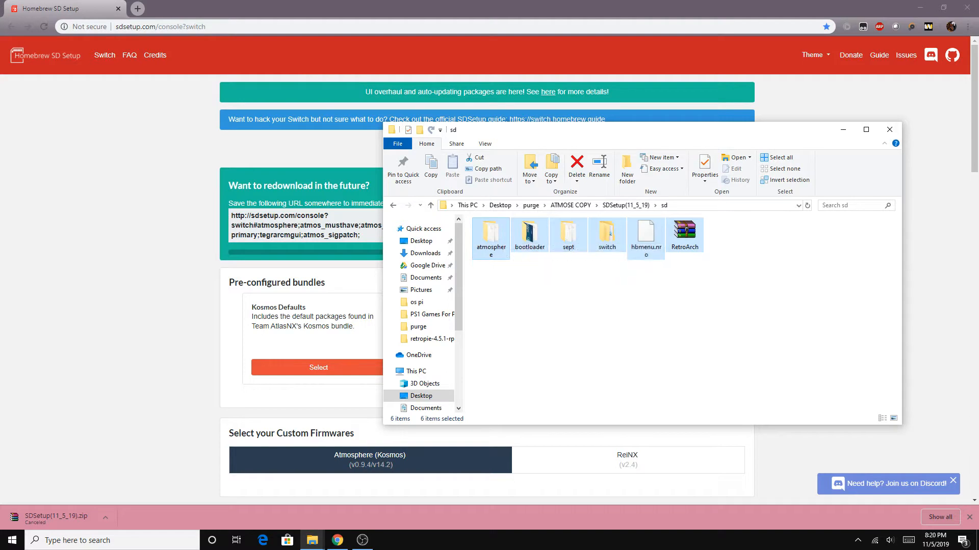
Copy the six sd items and paste them onto the switch (D:) SD card drive
{"action": "right_click", "coordinate": [490, 236]}
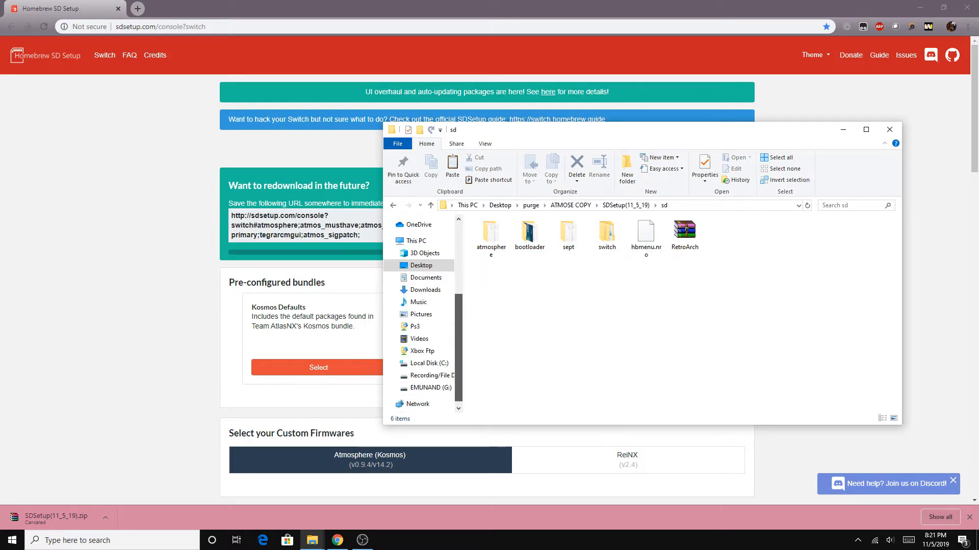
{"action": "left_click", "coordinate": [414, 241]}
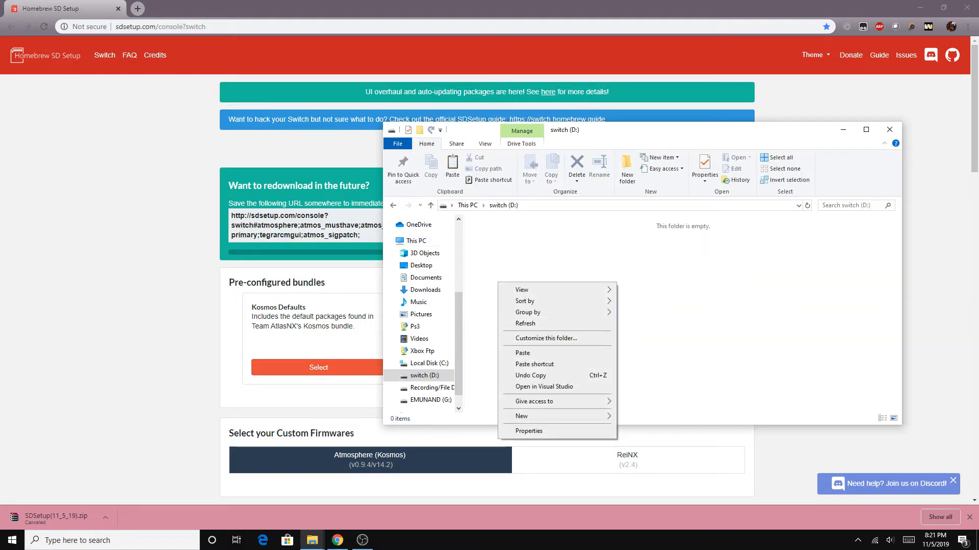
{"action": "left_click", "coordinate": [521, 353]}
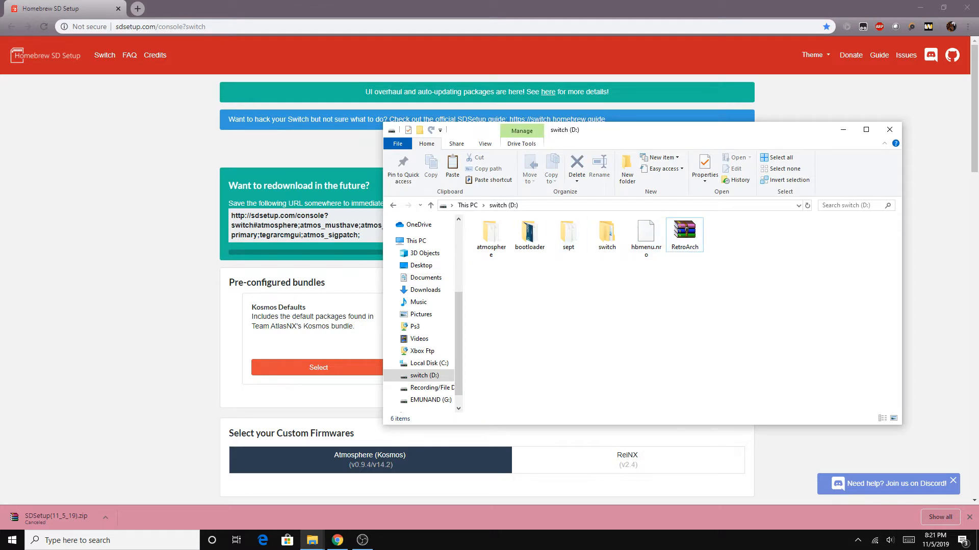
{"action": "left_click", "coordinate": [521, 144]}
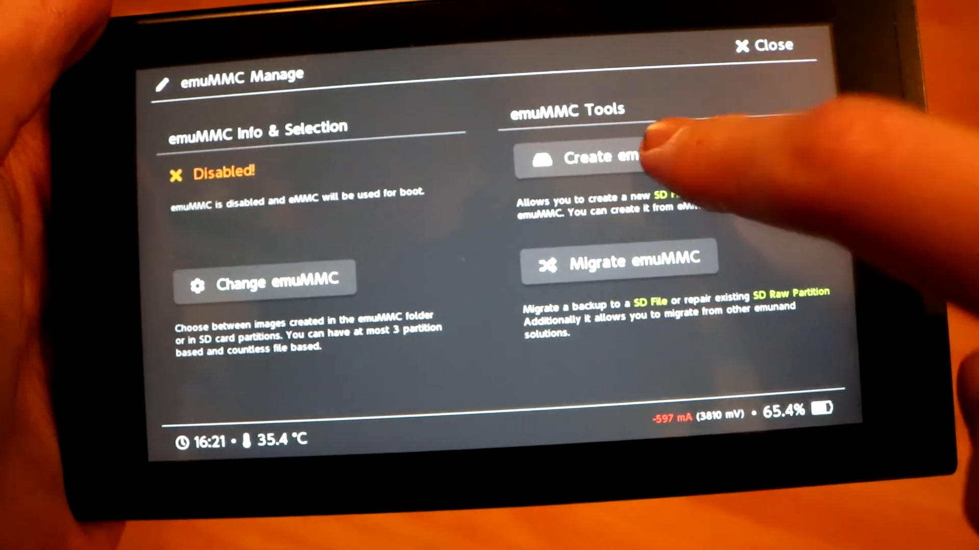
Create an SD Partition emuMMC in Part 1 and let it complete into emuMMC/RAW1
{"action": "left_click", "coordinate": [605, 159]}
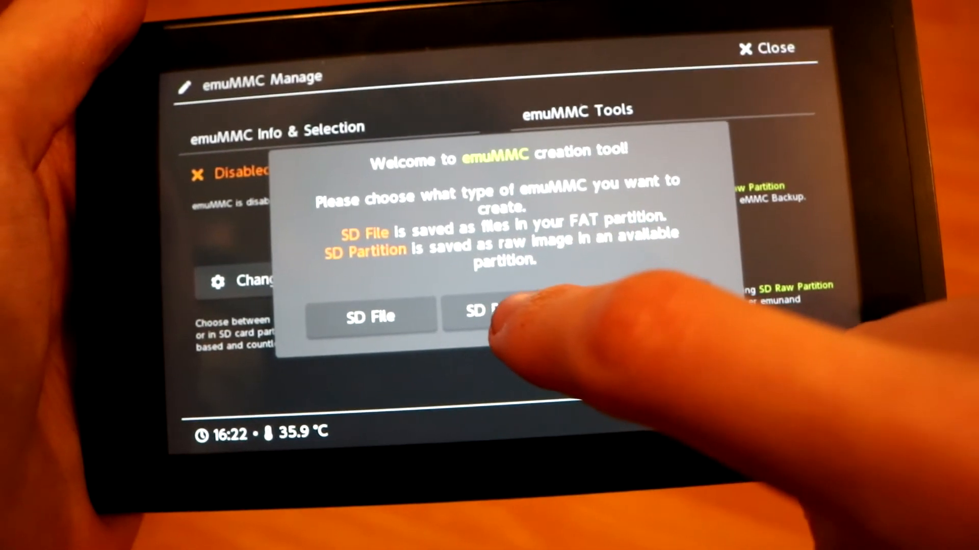
{"action": "left_click", "coordinate": [493, 316]}
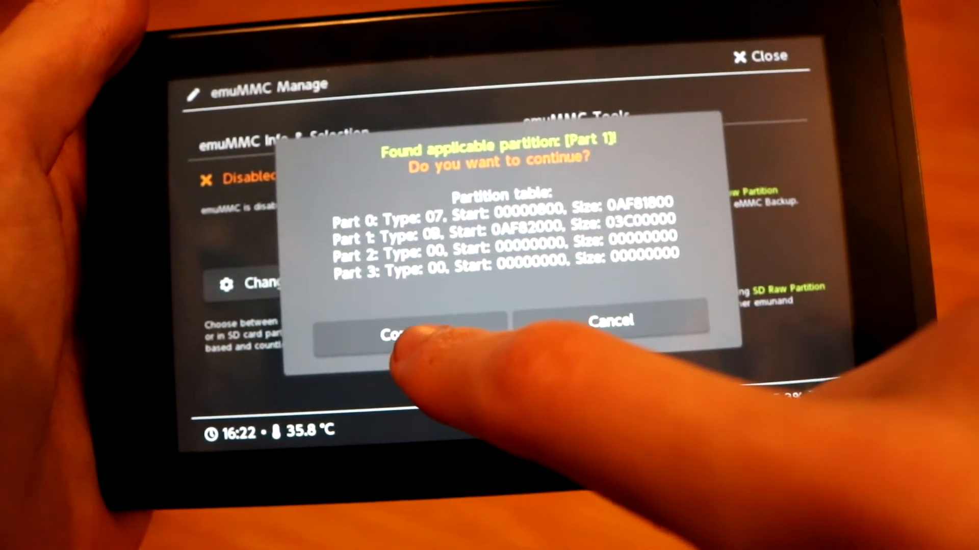
{"action": "left_click", "coordinate": [406, 336]}
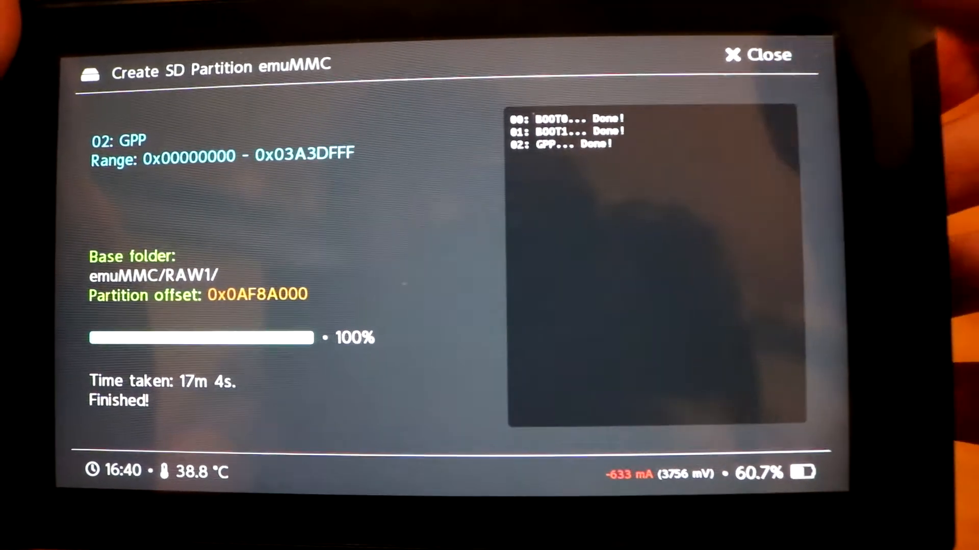
Set SD RAW 1 as the active emuMMC and acknowledge the saved configuration
{"action": "left_click", "coordinate": [757, 55]}
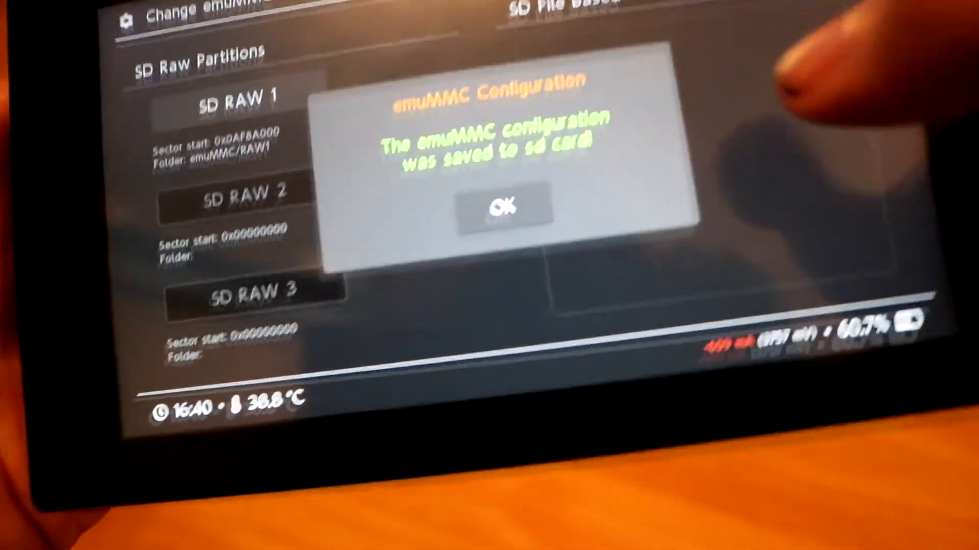
{"action": "left_click", "coordinate": [502, 206]}
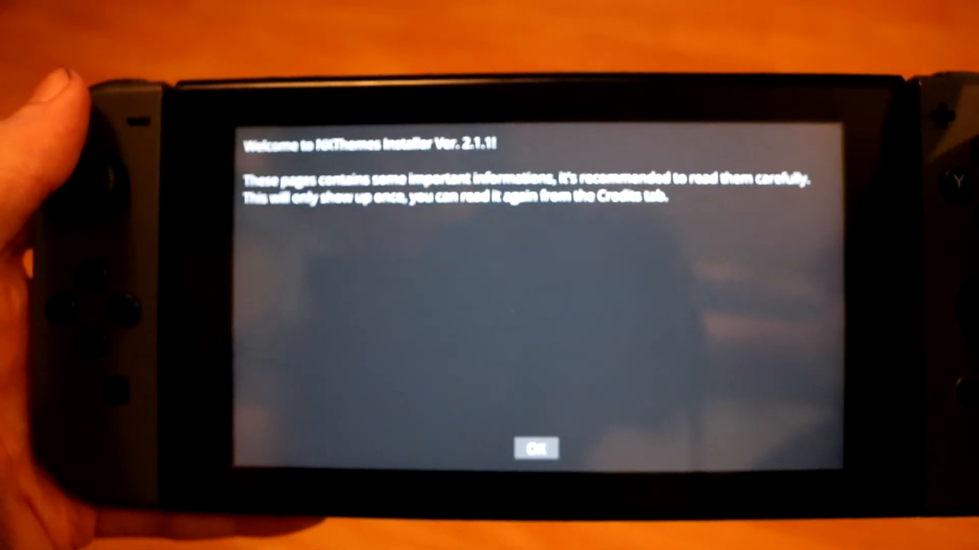
Dismiss the NXThemes welcome and go to the Themes section of System Settings to apply the night-sky theme
{"action": "left_click", "coordinate": [535, 448]}
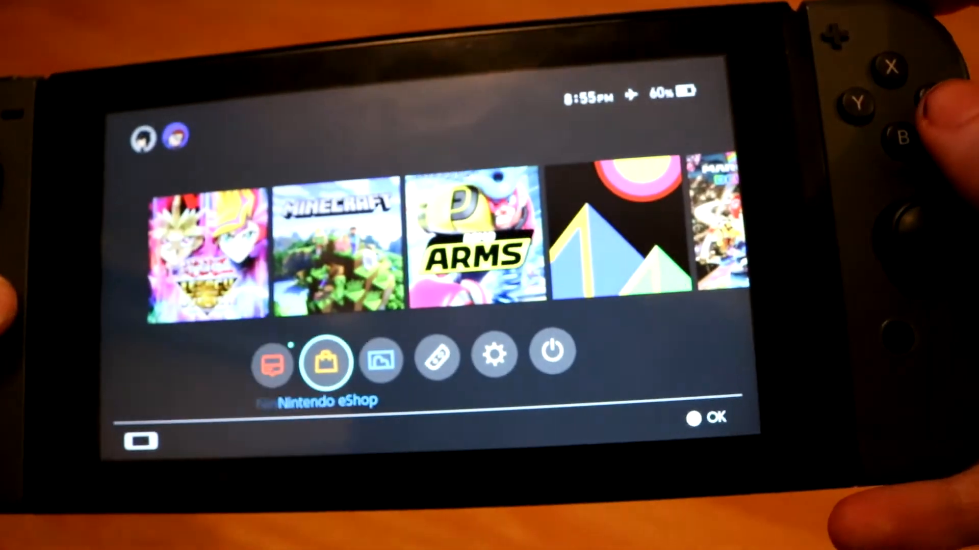
{"action": "left_click", "coordinate": [493, 354]}
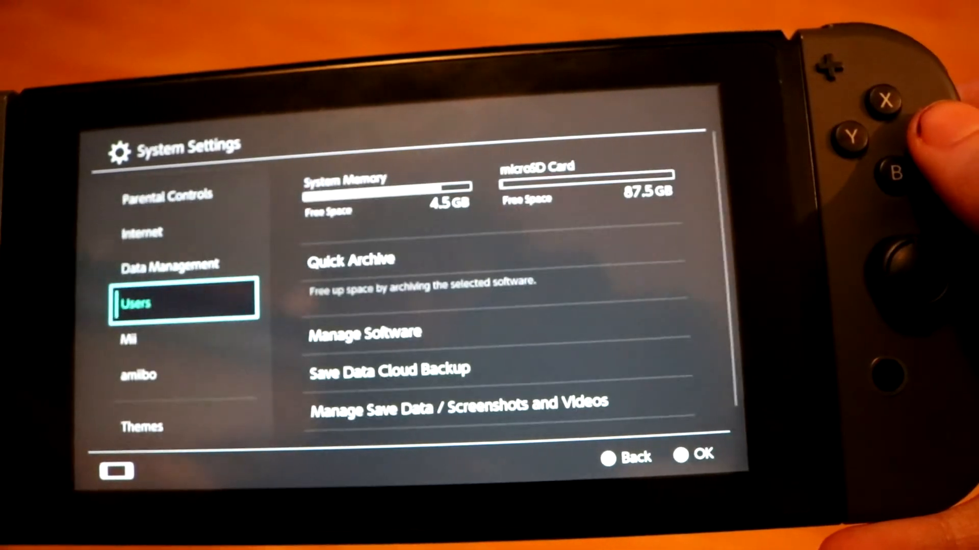
{"action": "scroll", "scroll_direction": "down", "scroll_amount": 3}
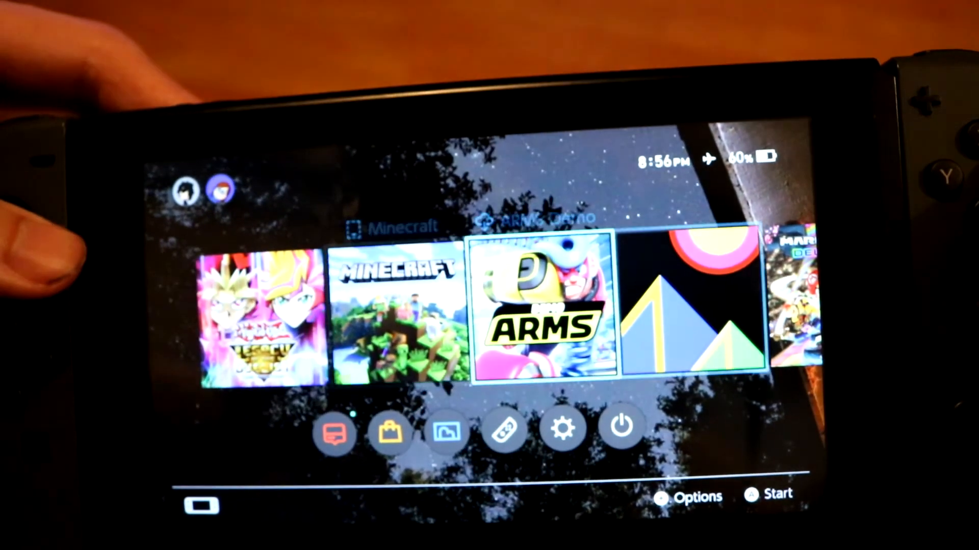
Move to the first game tile and bring up the Power options (sleep, restart, turn off)
{"action": "key", "text": "Left"}
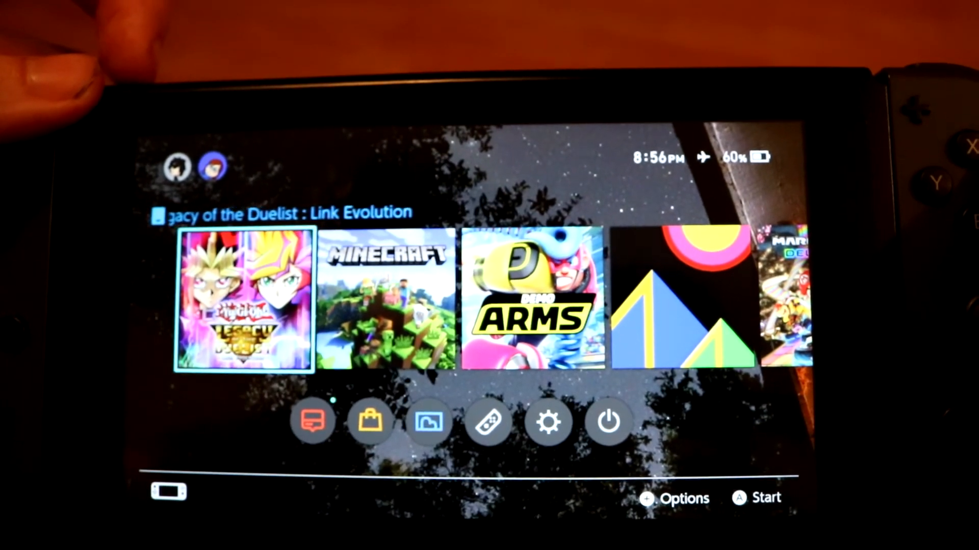
{"action": "left_click", "coordinate": [608, 420]}
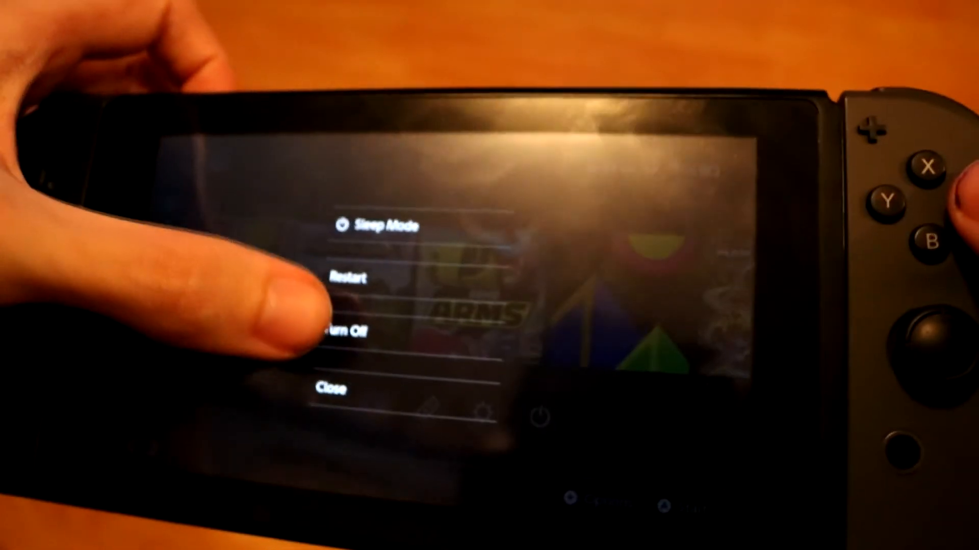